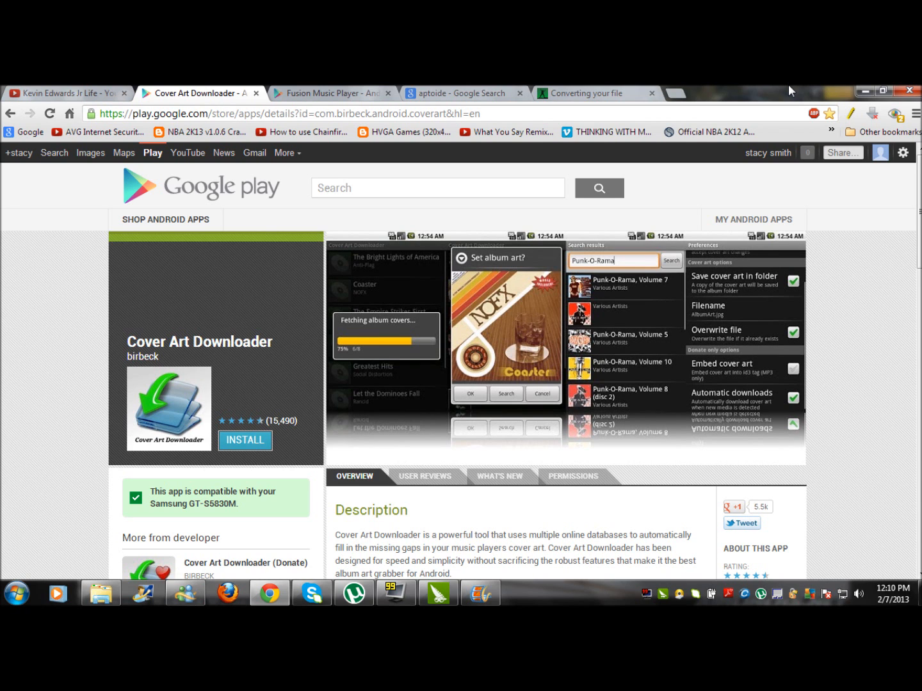
{"action": "mouse_move", "coordinate": [414, 194]}
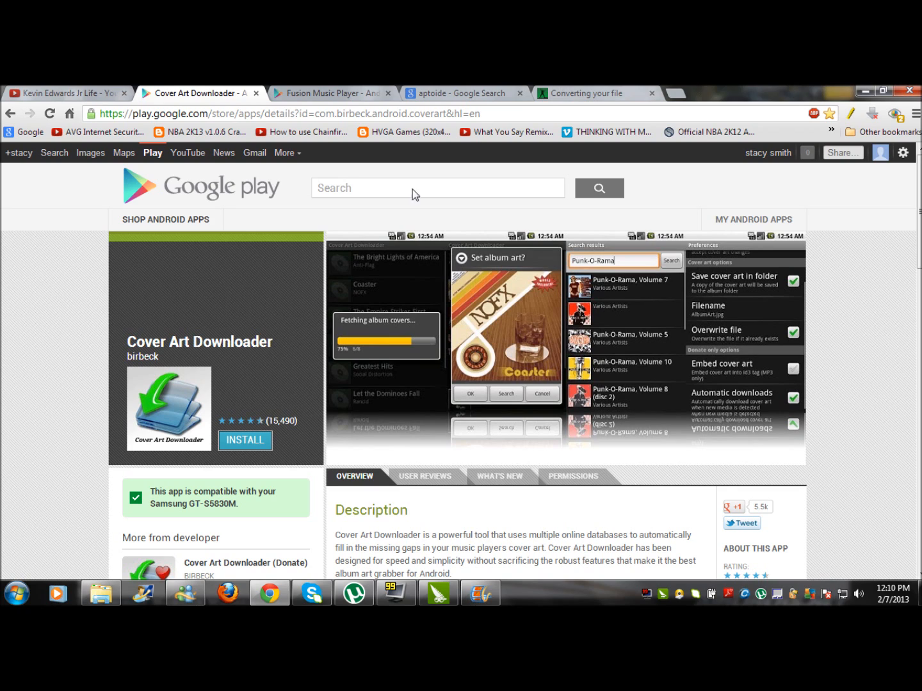
{"action": "mouse_move", "coordinate": [266, 362]}
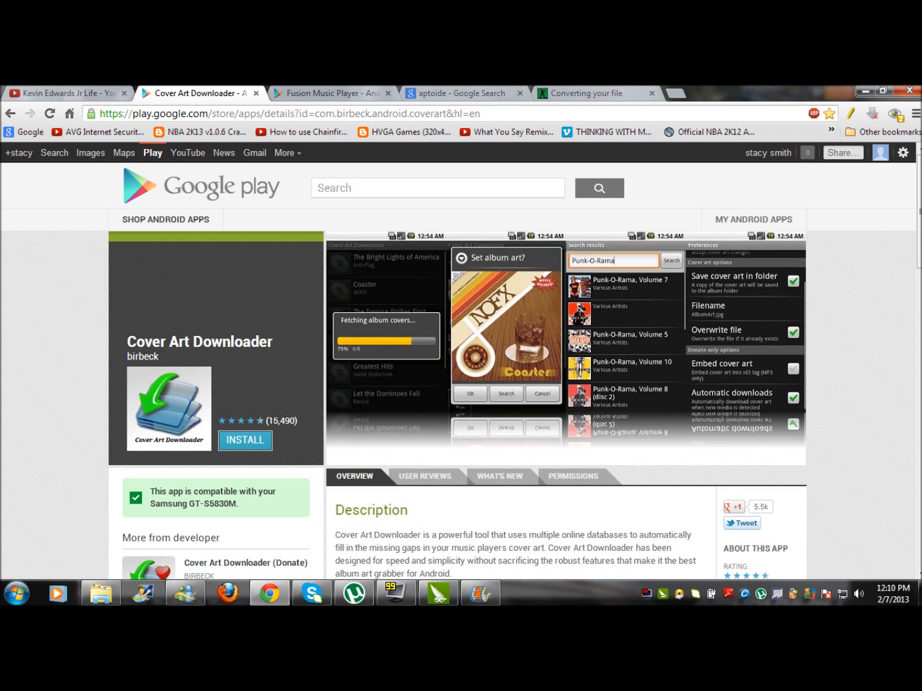
{"action": "mouse_move", "coordinate": [307, 264]}
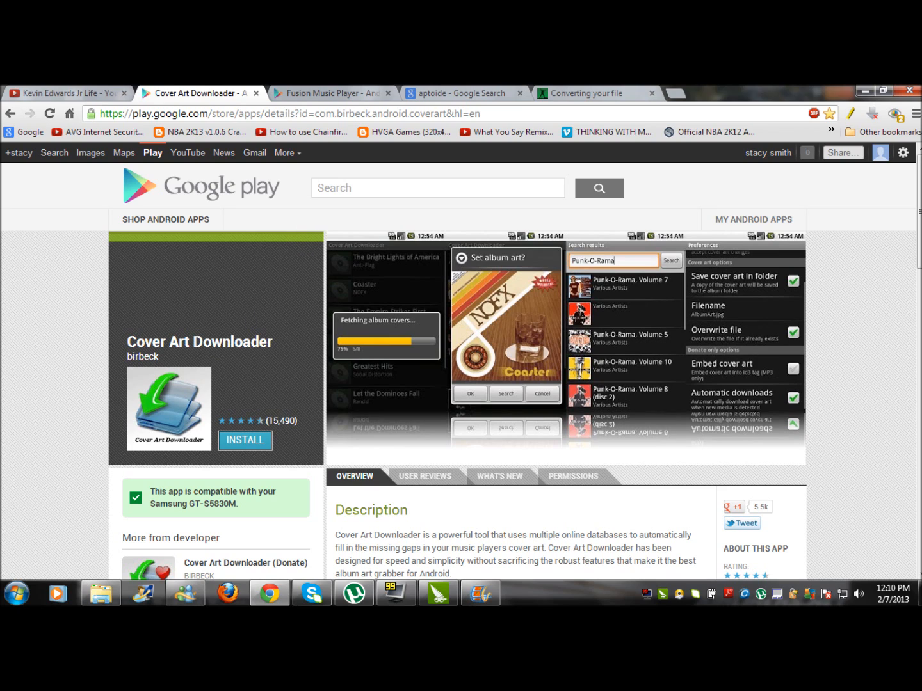
{"action": "mouse_move", "coordinate": [280, 346]}
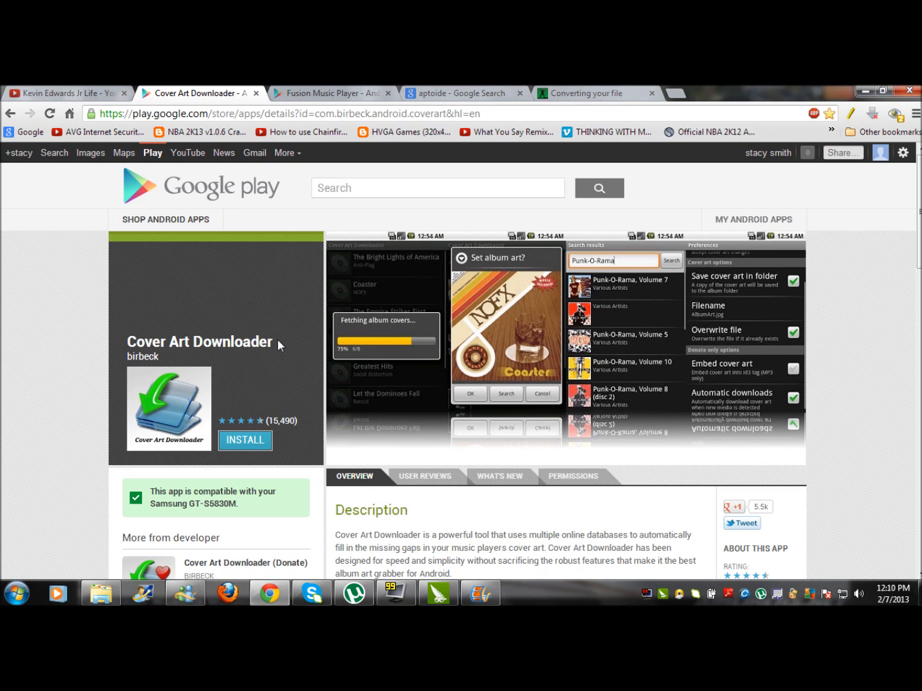
Select the Cover Art Downloader title and switch to the Fusion Music Player listing
{"action": "double_click", "coordinate": [231, 342]}
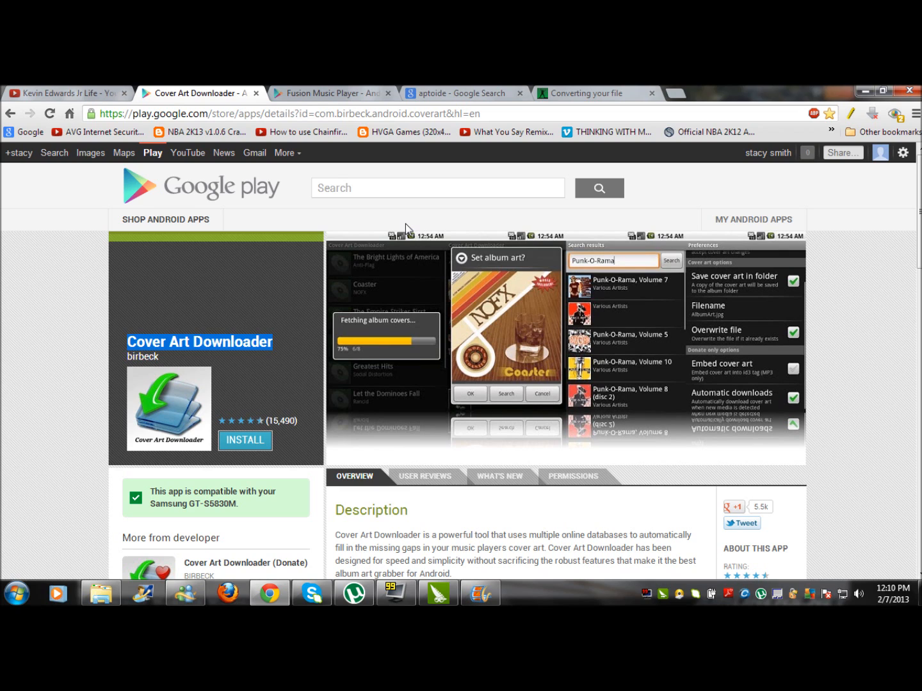
{"action": "left_click", "coordinate": [333, 94]}
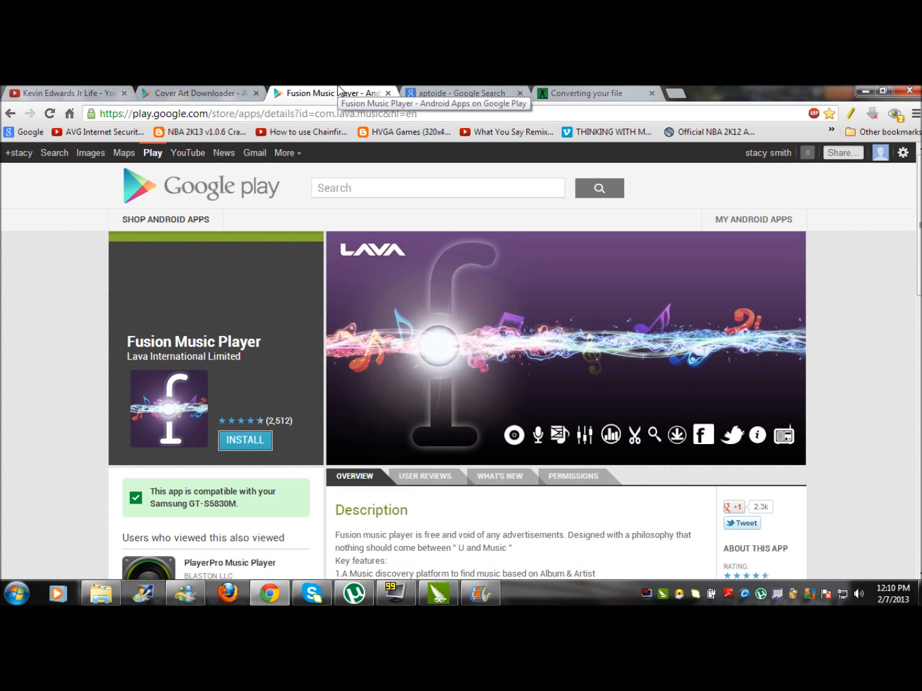
{"action": "mouse_move", "coordinate": [271, 294]}
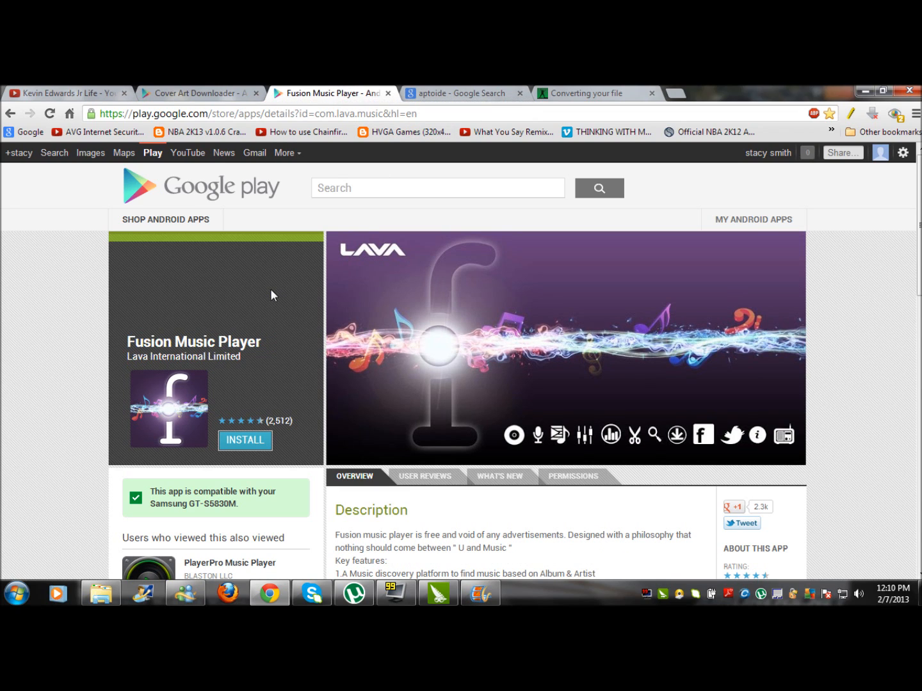
{"action": "mouse_move", "coordinate": [220, 369]}
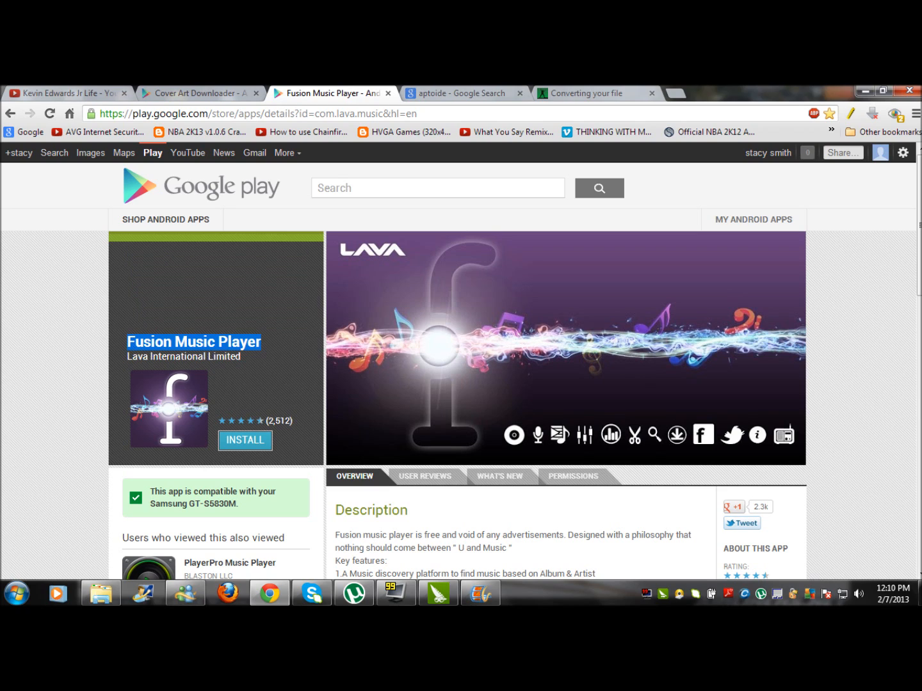
{"action": "mouse_move", "coordinate": [267, 370]}
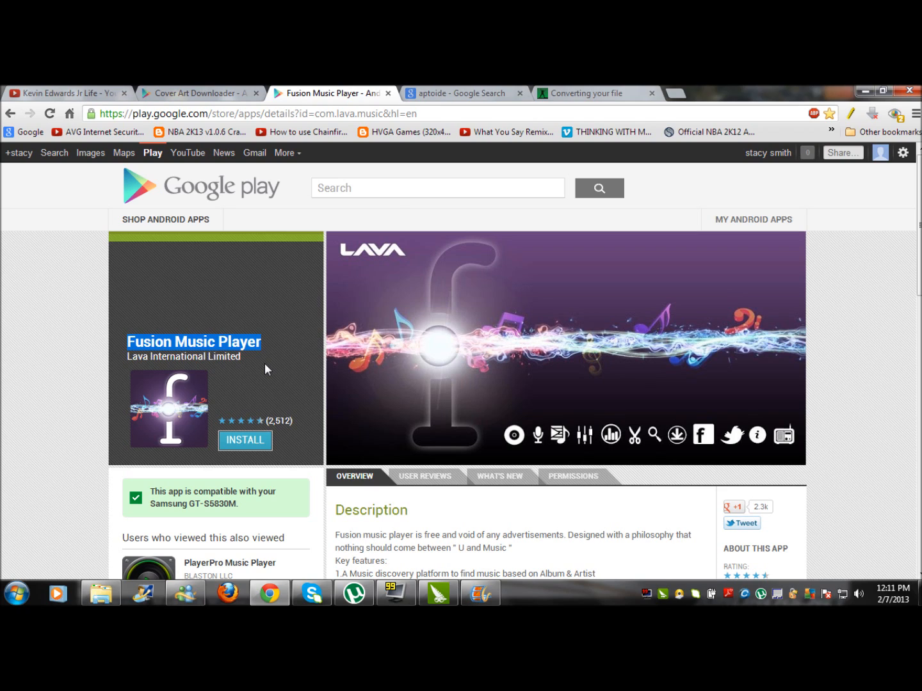
{"action": "mouse_move", "coordinate": [391, 220]}
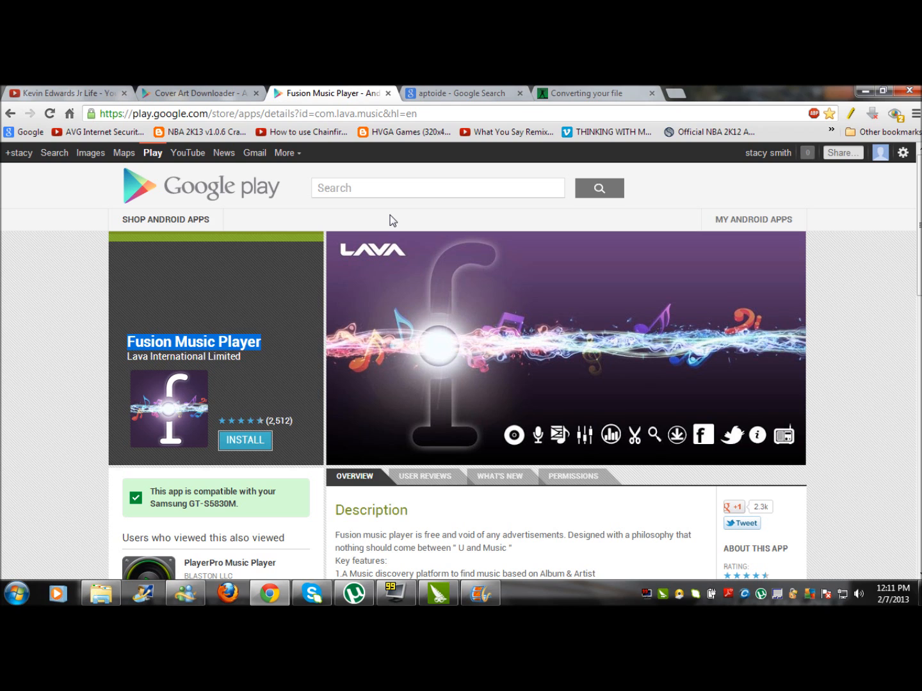
Switch to the 'aptoide - Google Search' image results
{"action": "left_click", "coordinate": [463, 94]}
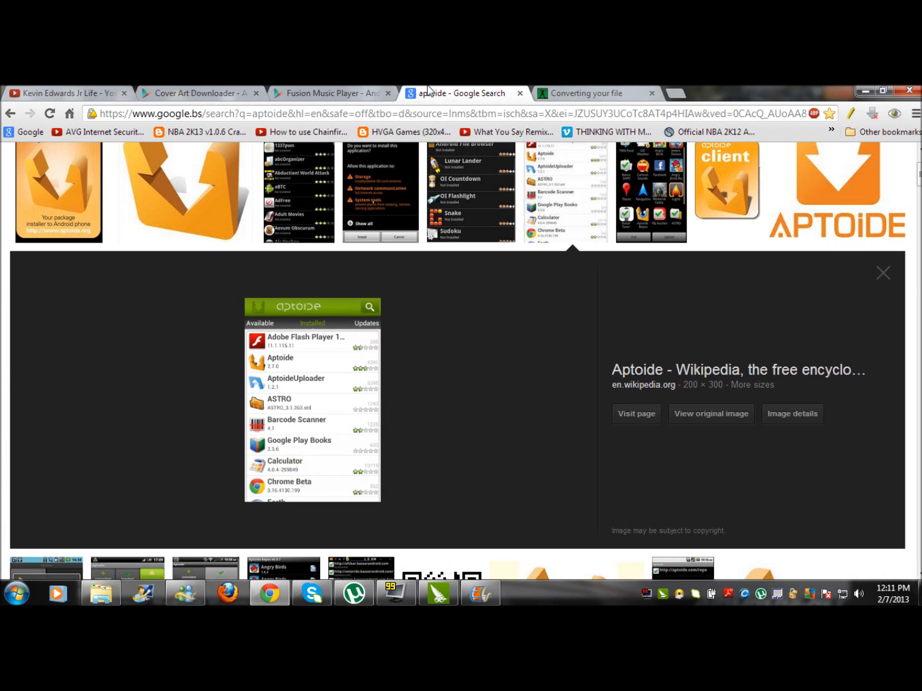